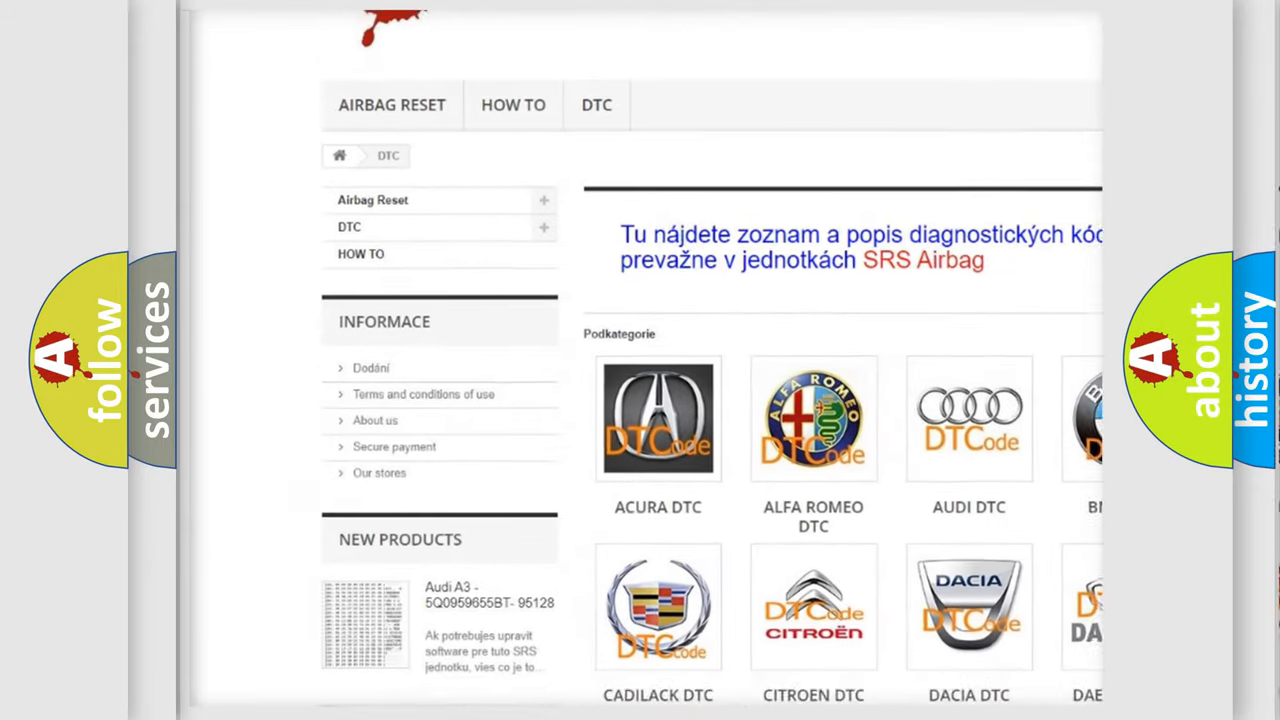
scroll(down, 3)
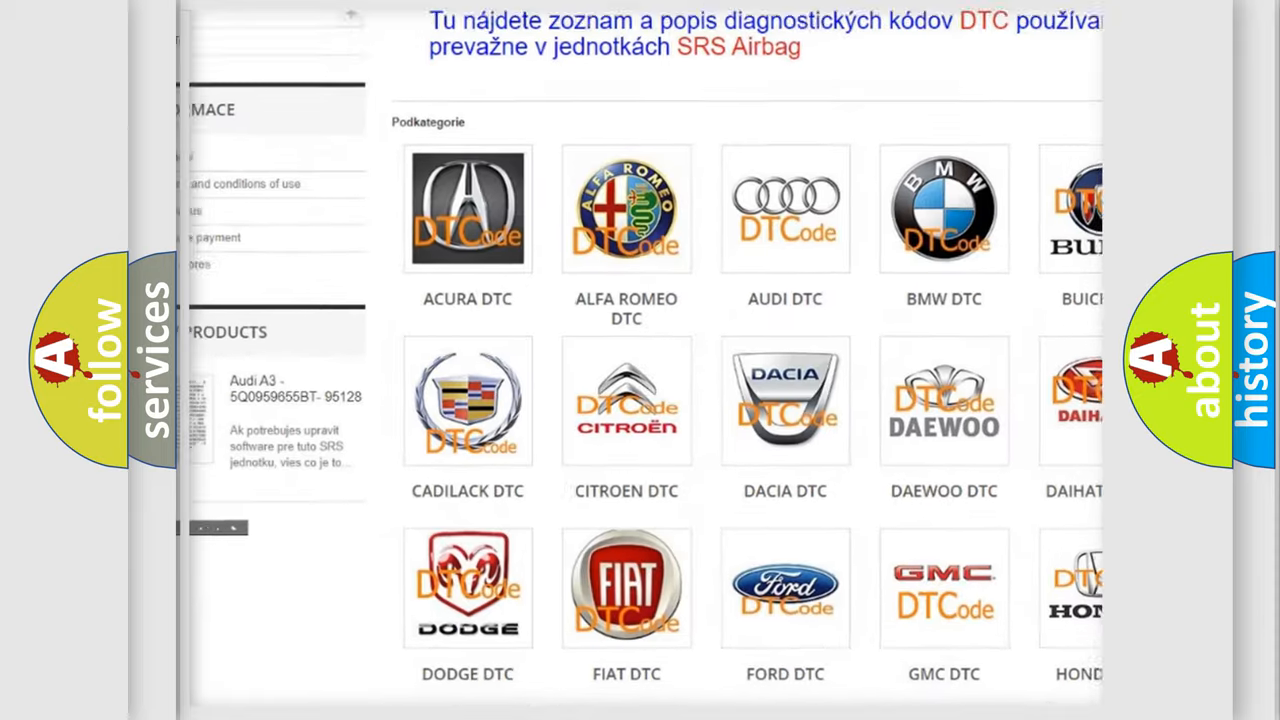
scroll(down, 3)
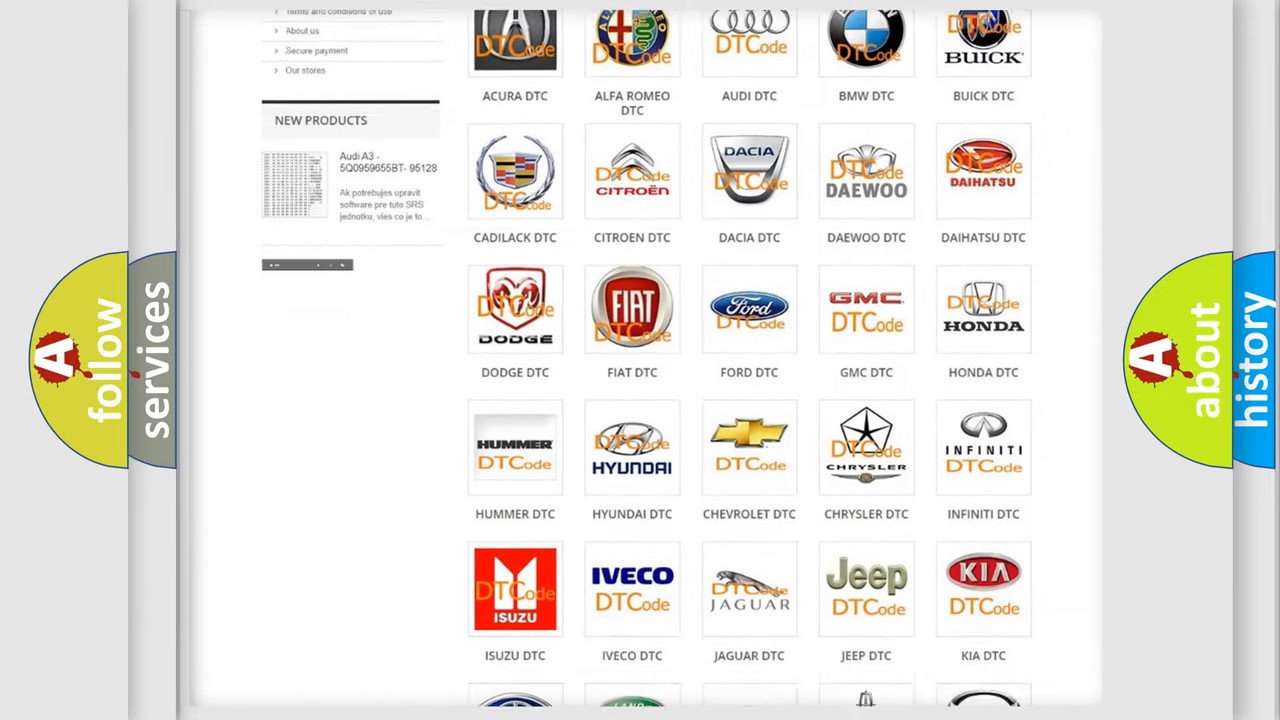
scroll(down, 3)
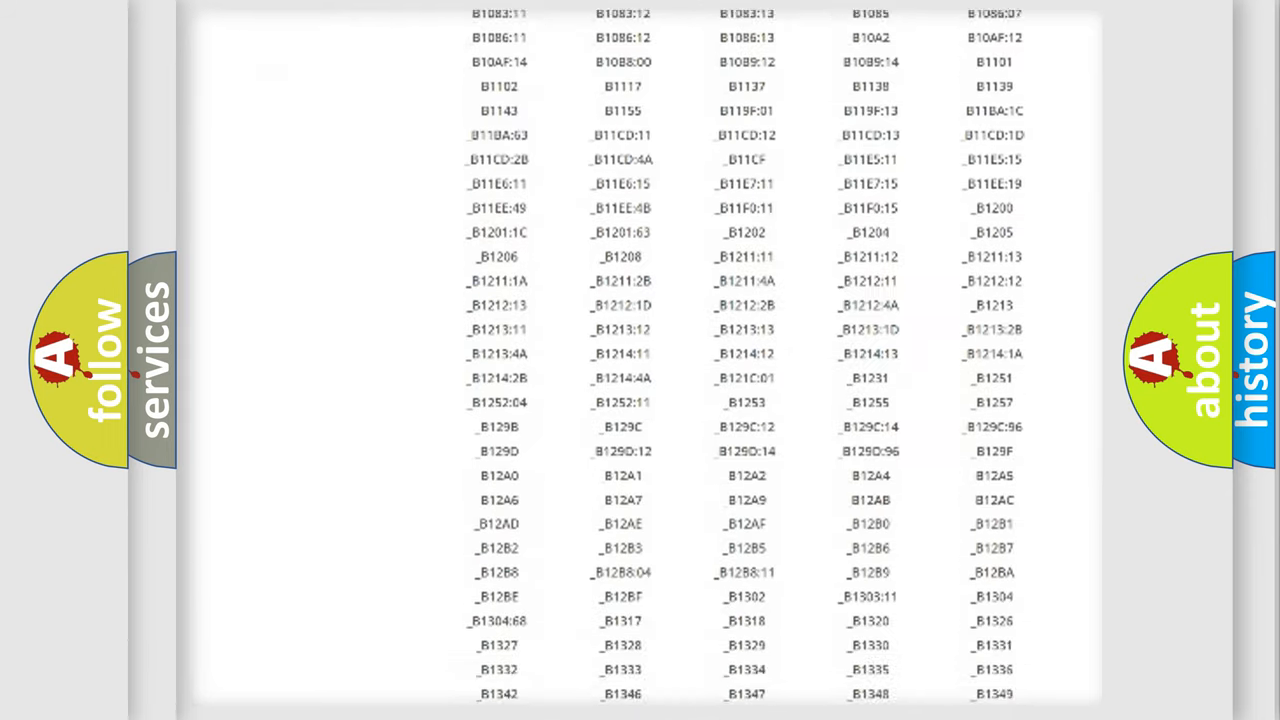
scroll(down, 3)
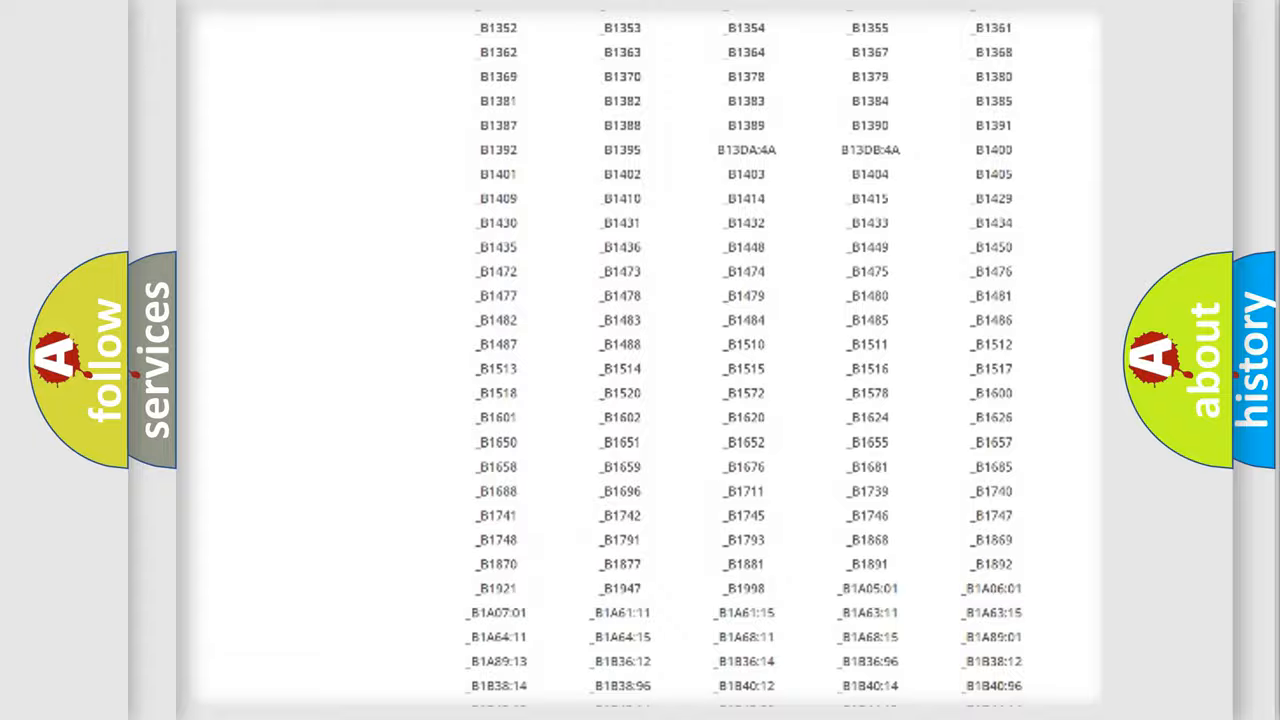